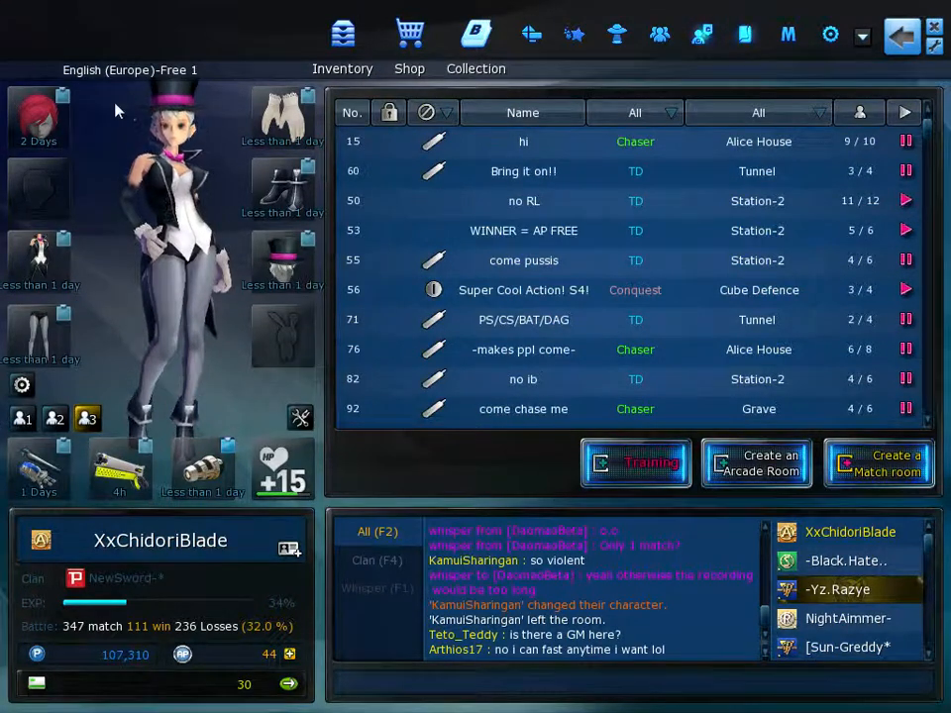
Bring up Setup on the Community > Social emote shortcut list (wave, dance, hug)
click(828, 33)
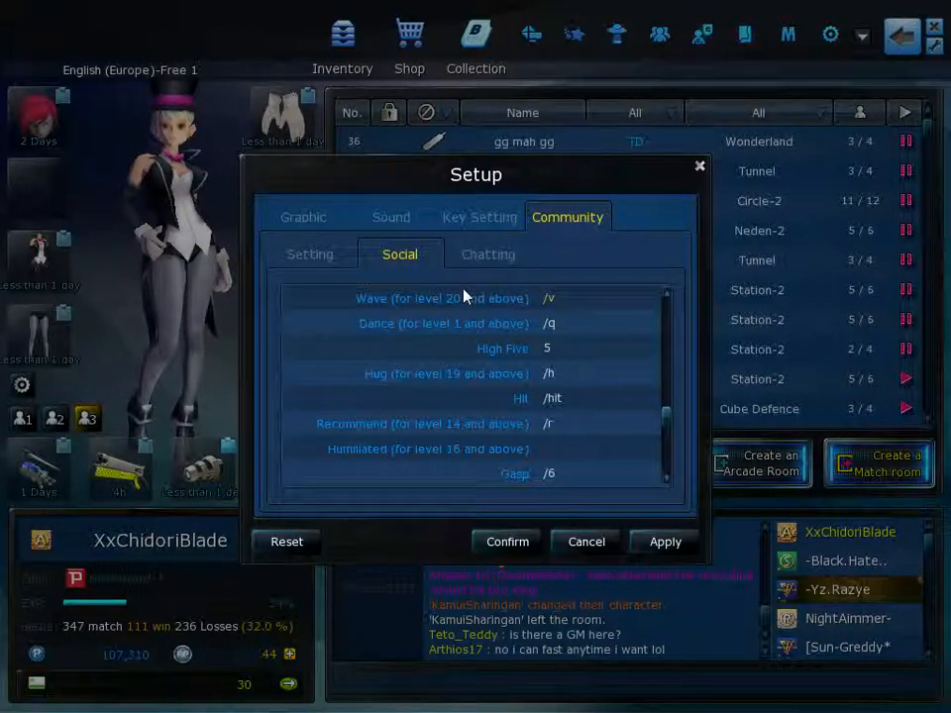
Review the lower emote shortcuts (ridicule, New Year's bow, warming-up, gun-mania) and apply the settings
scroll(down, 3)
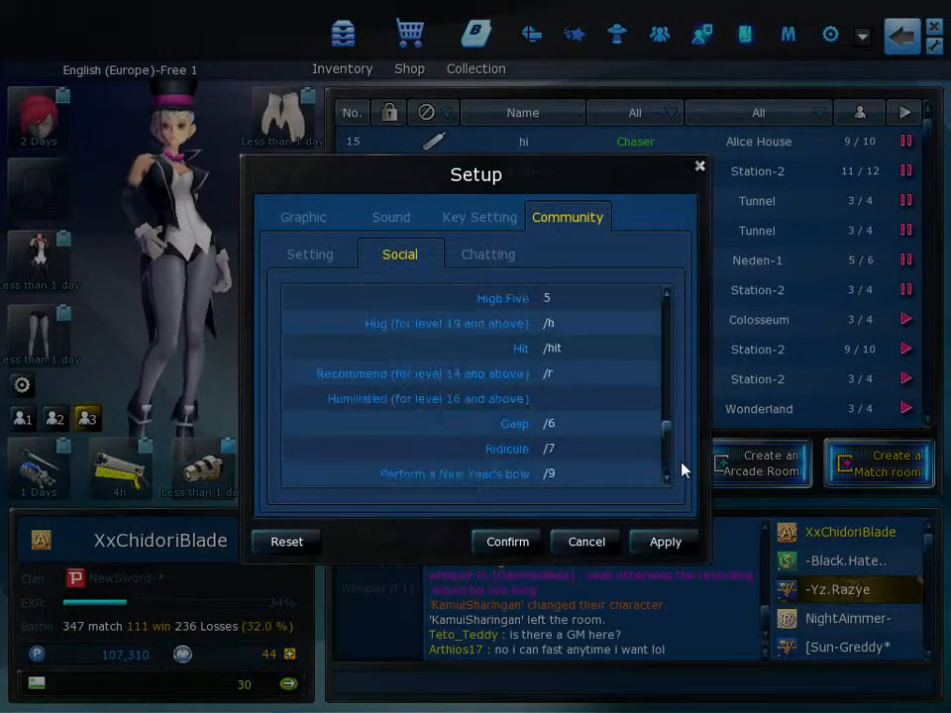
scroll(down, 3)
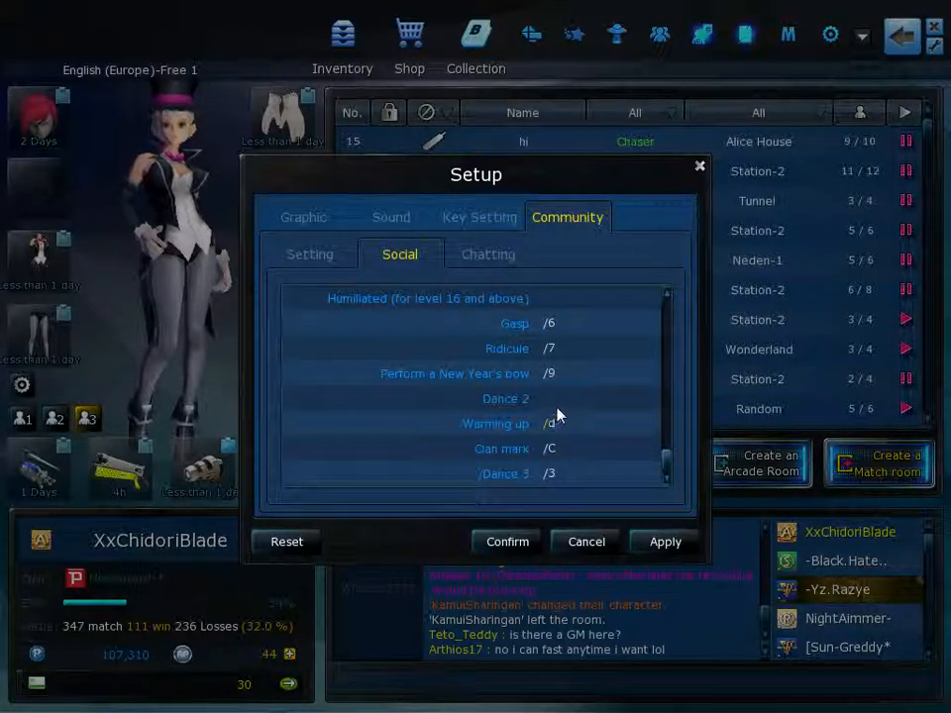
click(663, 541)
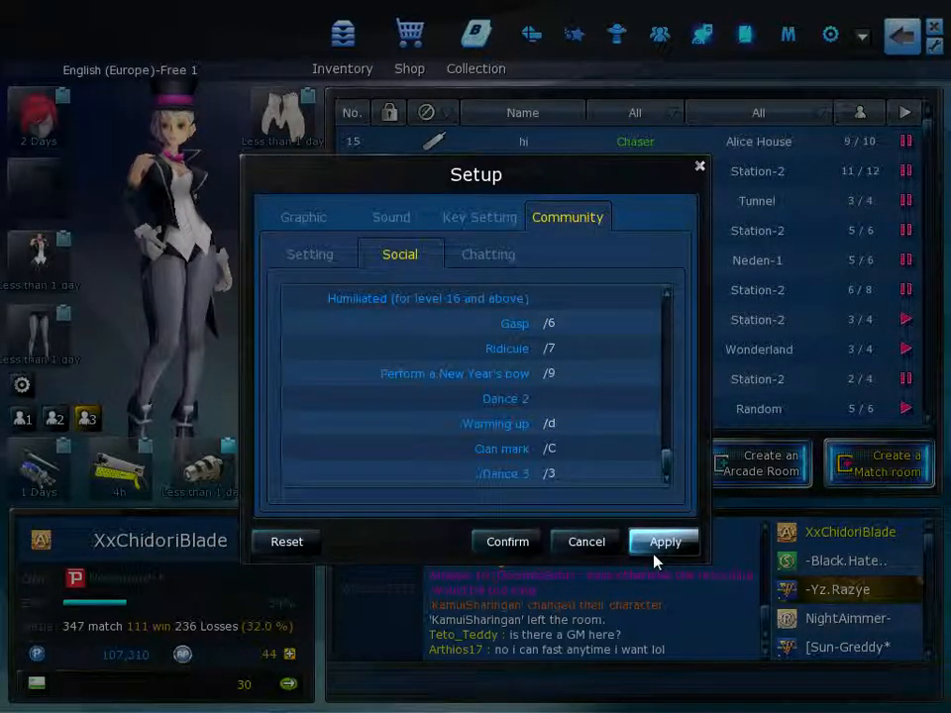